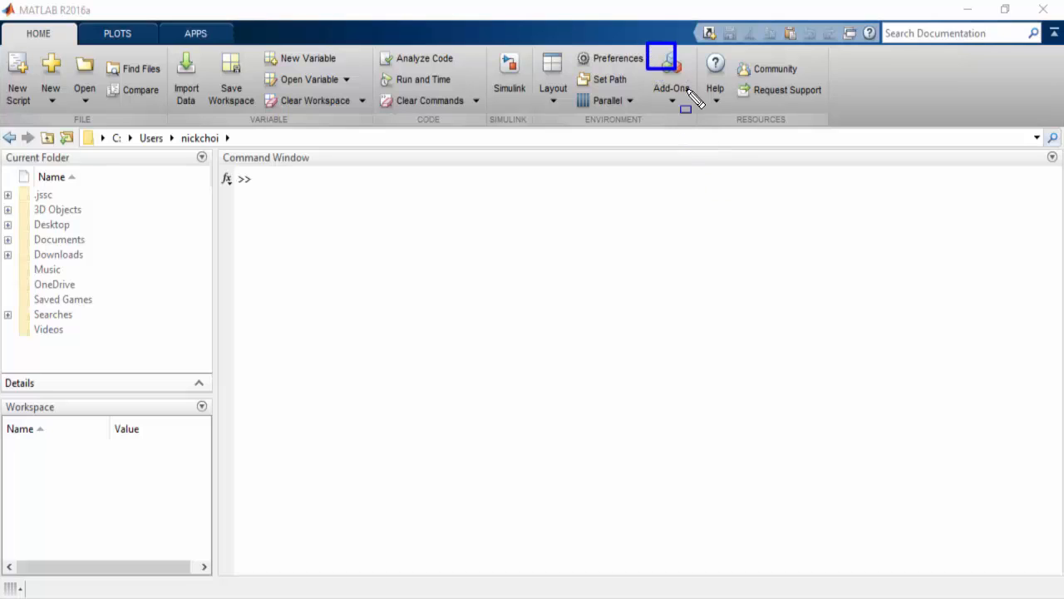
pyautogui.moveTo(699, 130)
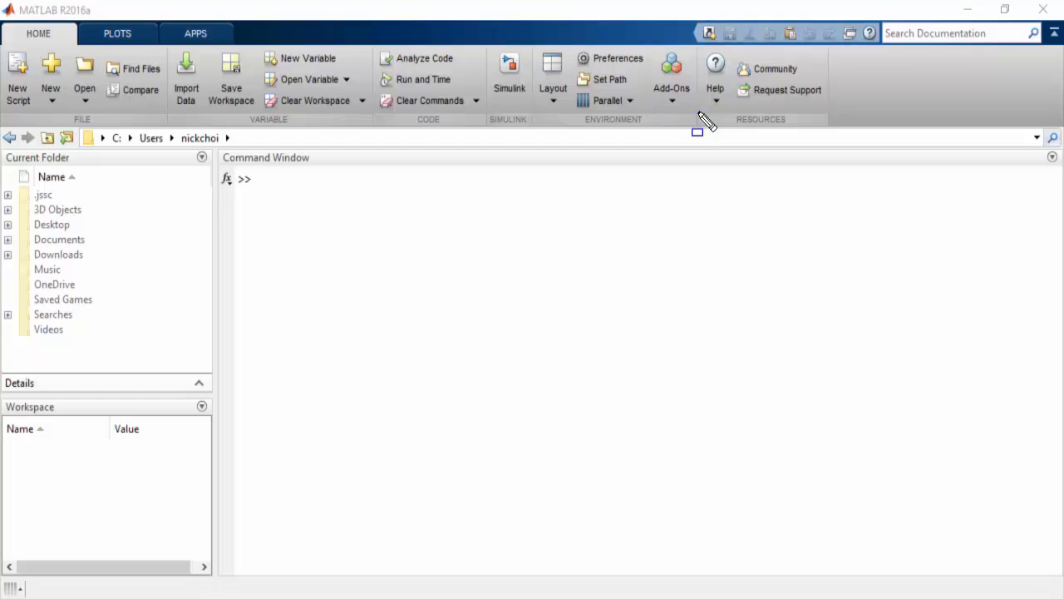
# - Open the VisualTheremin Simulink model from the MATLAB Home tab
pyautogui.click(671, 90)
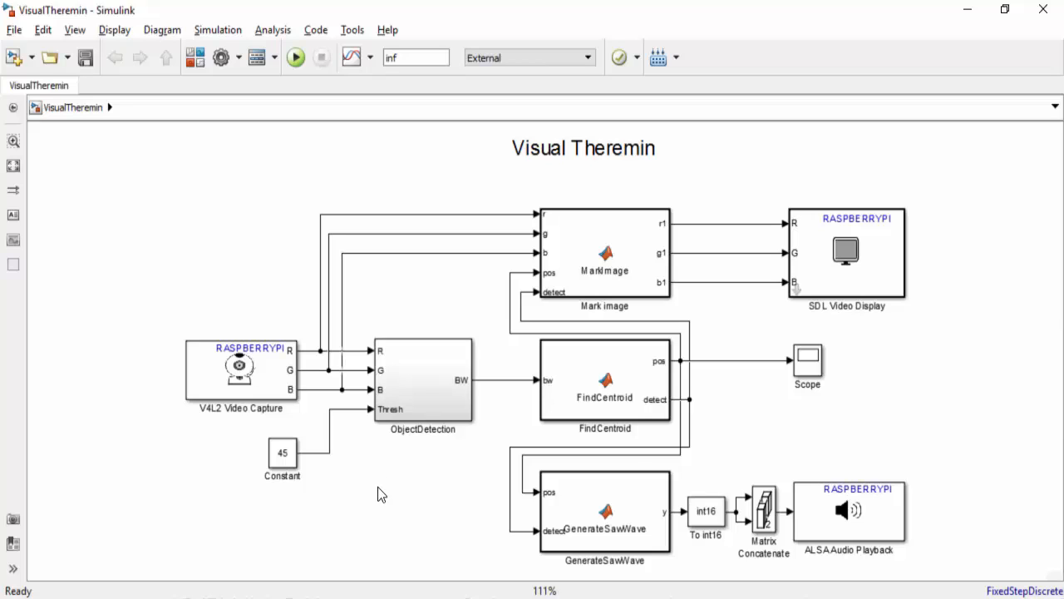
# - Review the model blocks and run the Visual Theremin model in External mode on the Raspberry Pi
pyautogui.click(241, 369)
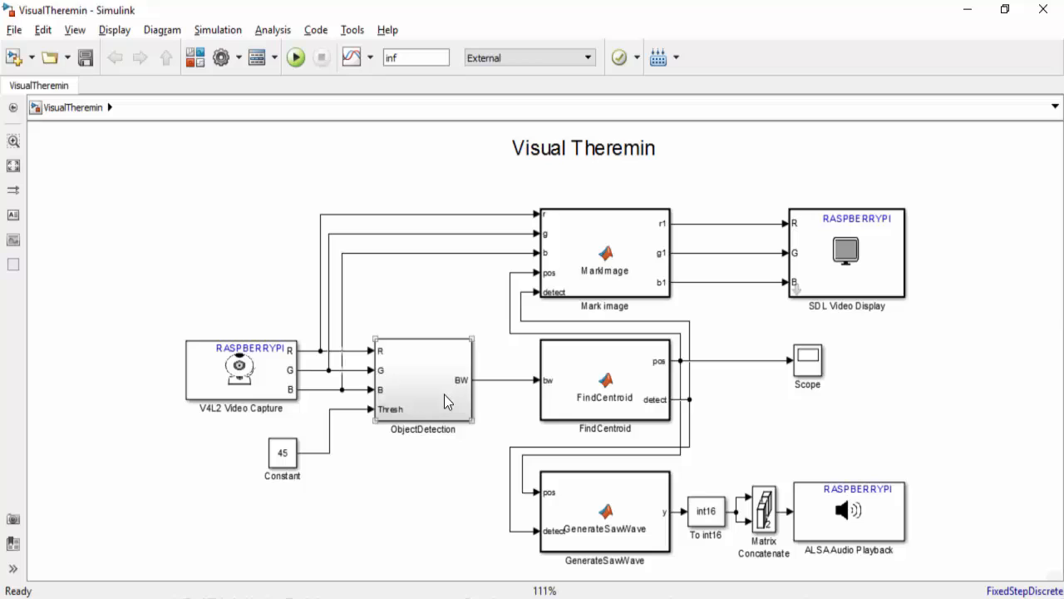
pyautogui.moveTo(439, 381)
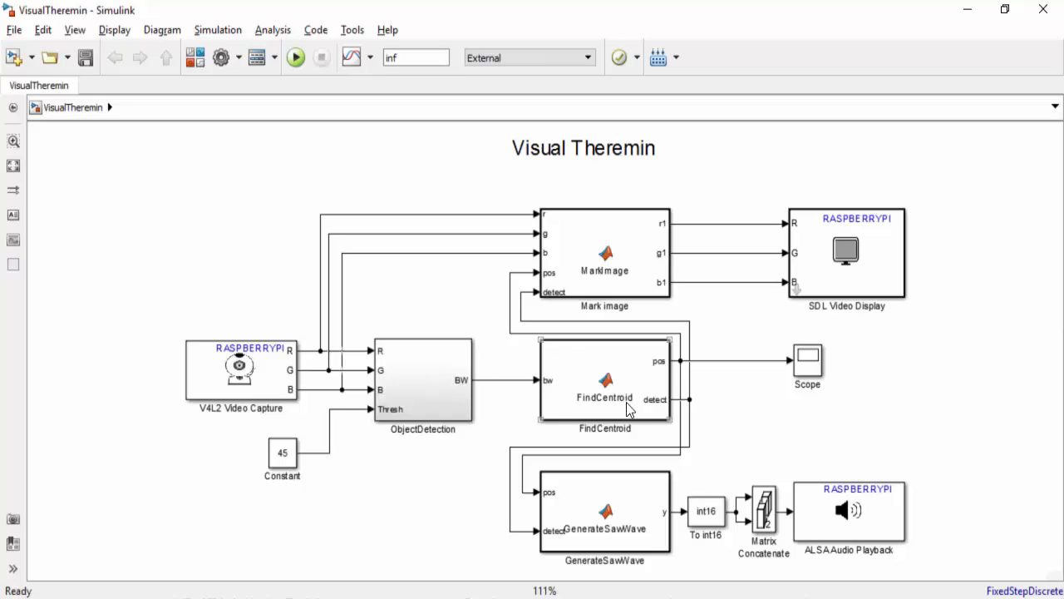
pyautogui.moveTo(619, 356)
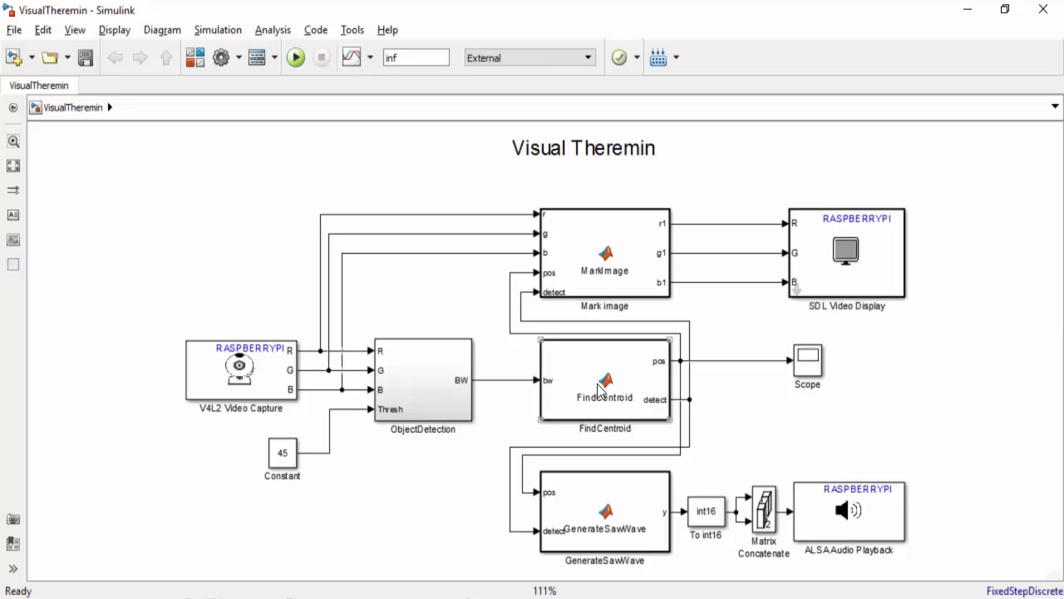
pyautogui.moveTo(605, 399)
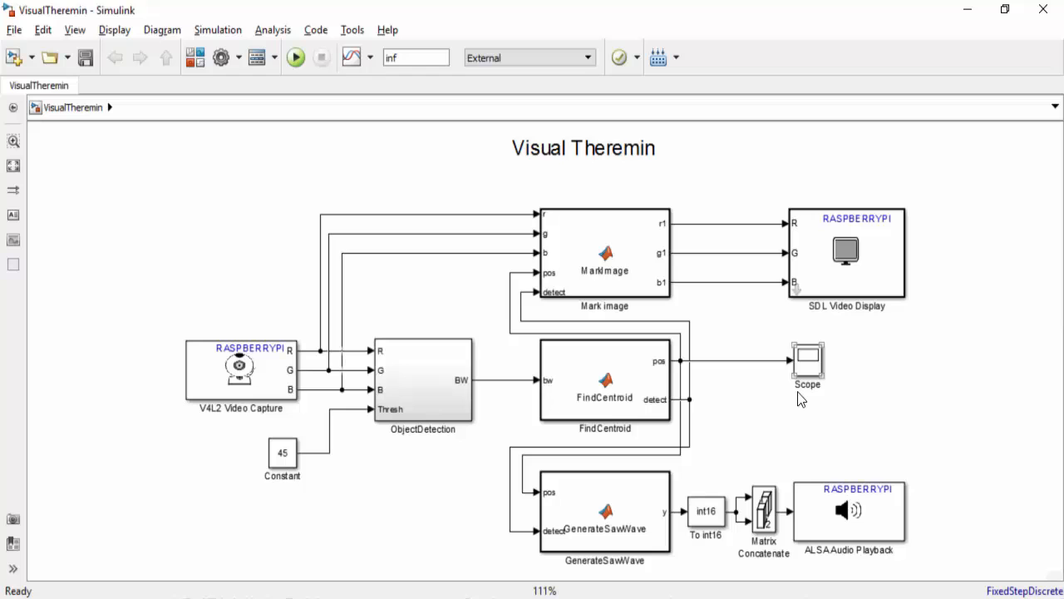
pyautogui.click(296, 56)
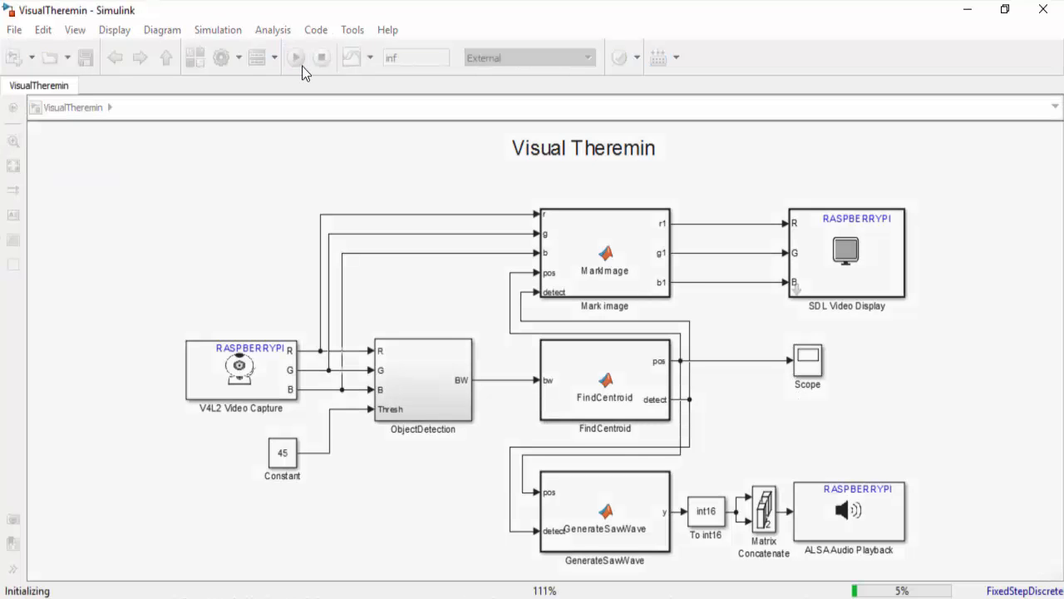
# - Stop the external-mode run so the model returns to a ready state with diagnostics available
pyautogui.click(295, 56)
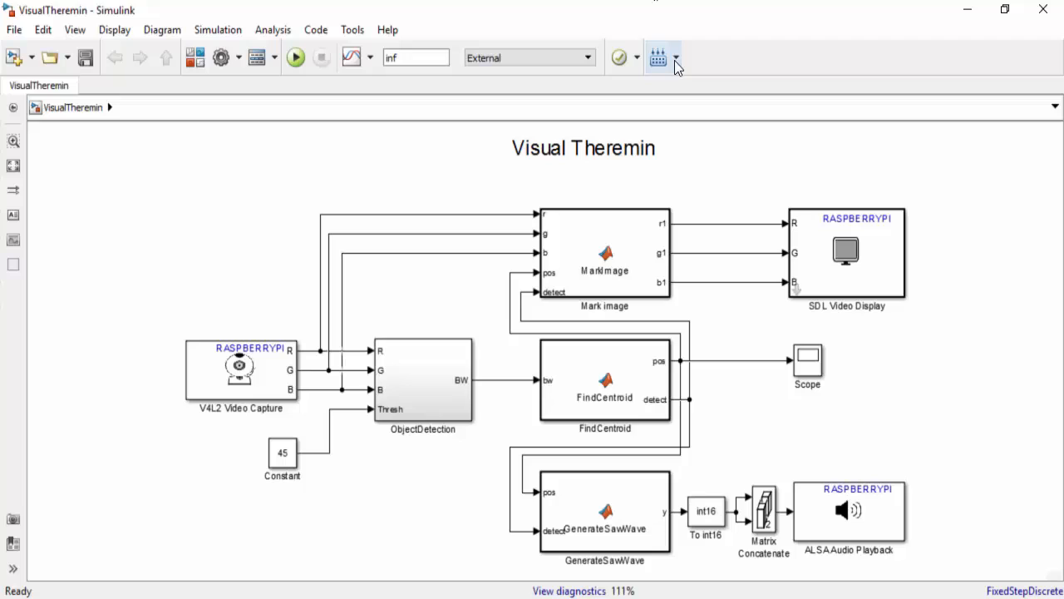
pyautogui.moveTo(658, 57)
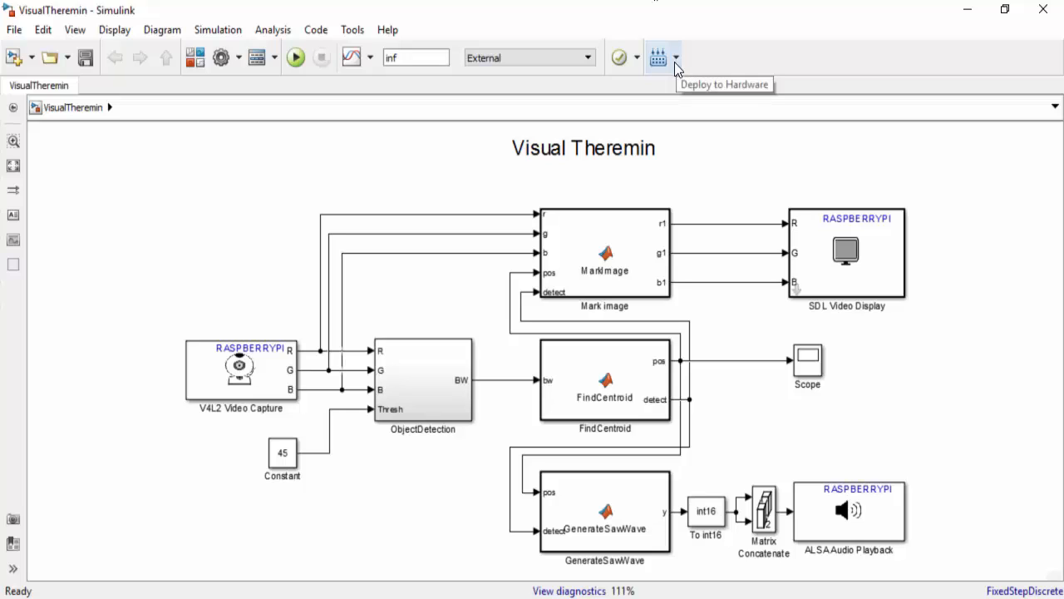